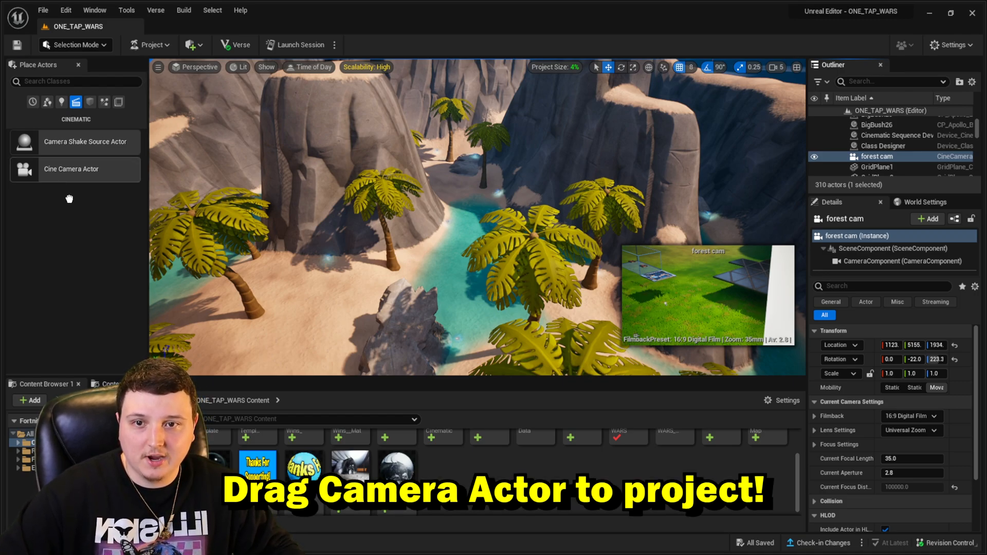
# Step: Place a Cine Camera Actor in the level and move it over the water pool
pyautogui.moveTo(71, 169); pyautogui.dragTo(406, 270)
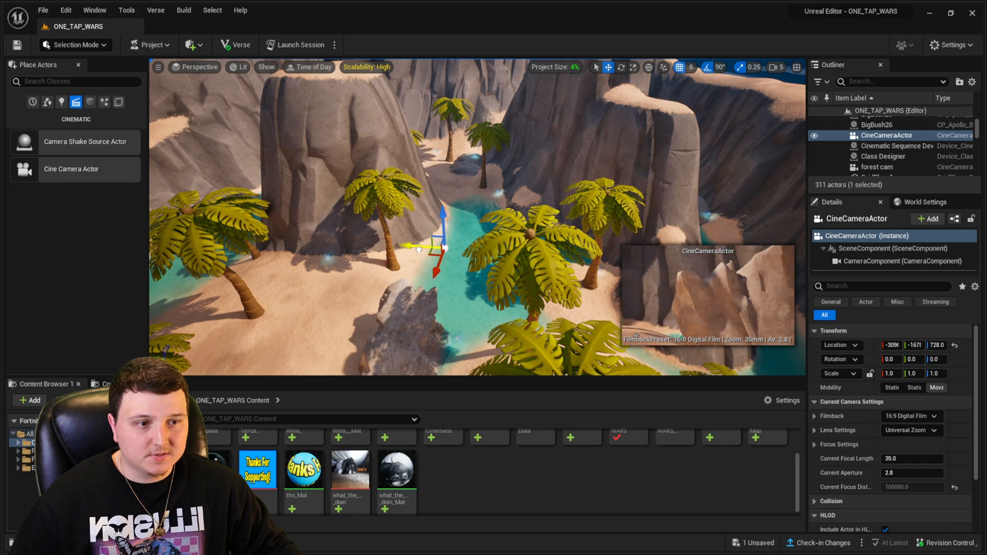
pyautogui.moveTo(428, 248); pyautogui.dragTo(454, 261)
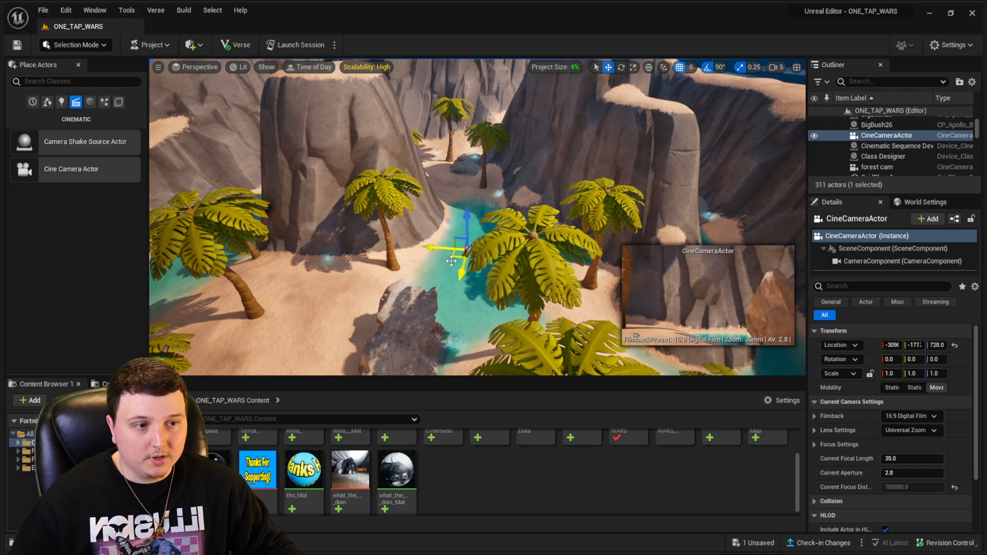
pyautogui.moveTo(460, 252); pyautogui.dragTo(484, 284)
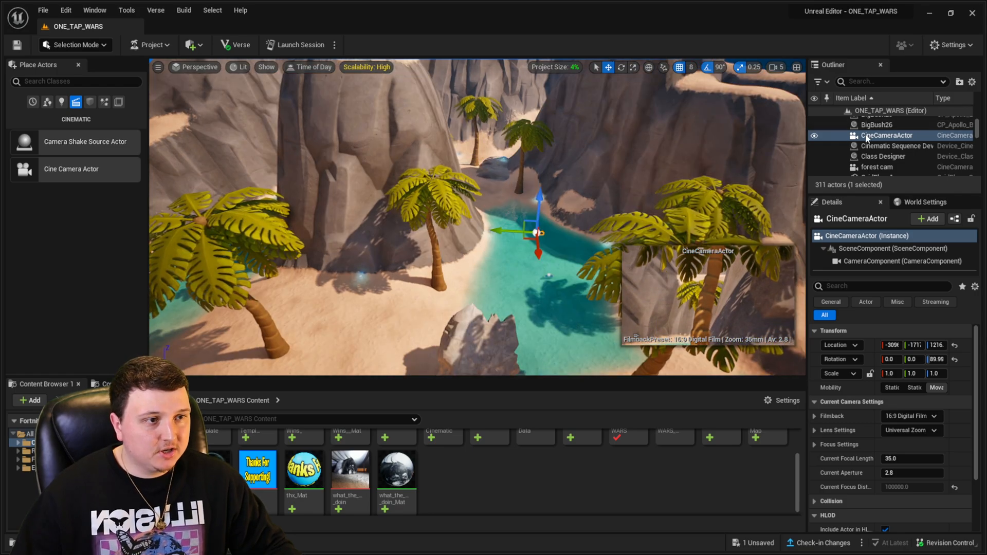
# Step: Rename the new camera to Water Camera in the Outliner and reselect it
pyautogui.doubleClick(886, 135)
pyautogui.write('Water Camera')
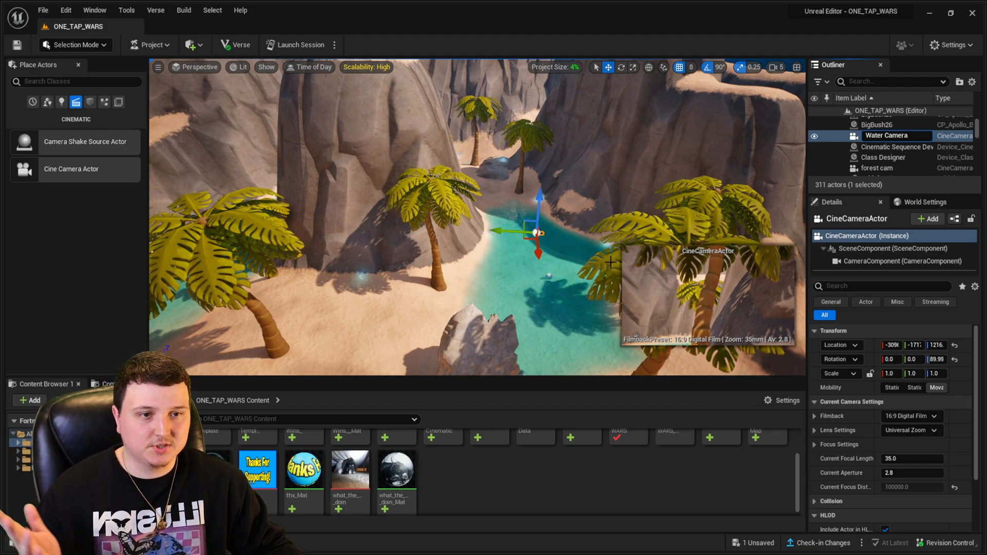
pyautogui.click(897, 148)
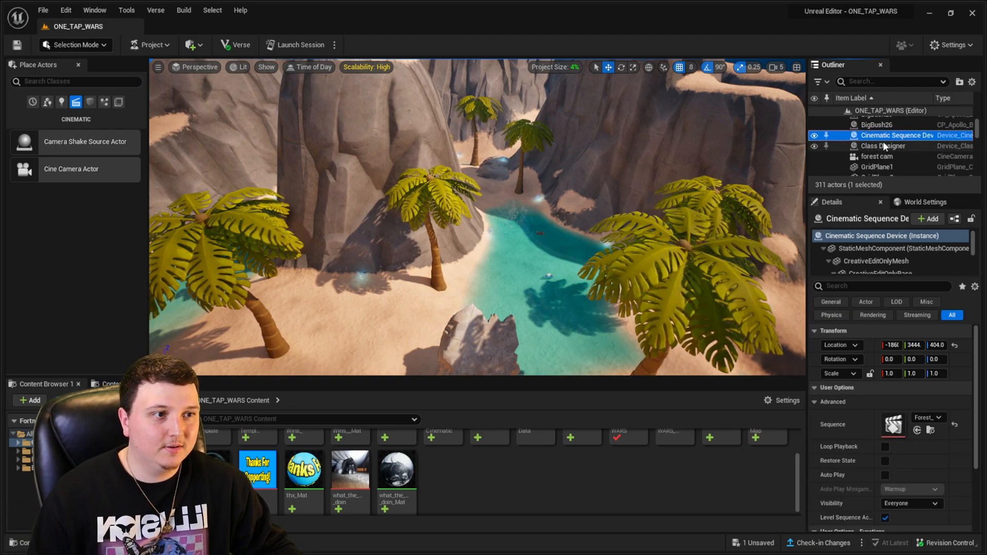
pyautogui.click(882, 152)
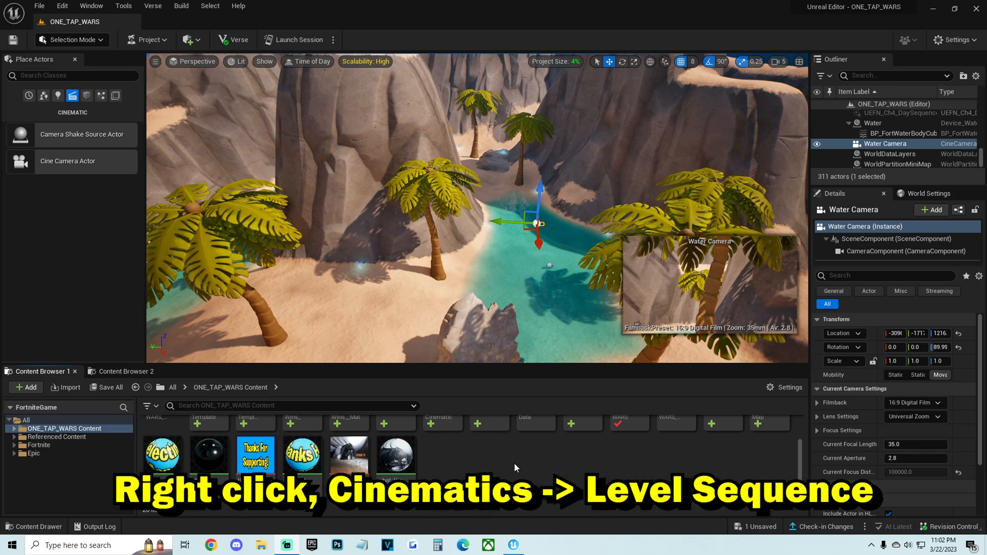
# Step: Create a Level Sequence asset named Water_Camera_Cinematic from the Content Browser's Cinematics menu
pyautogui.rightClick(516, 468)
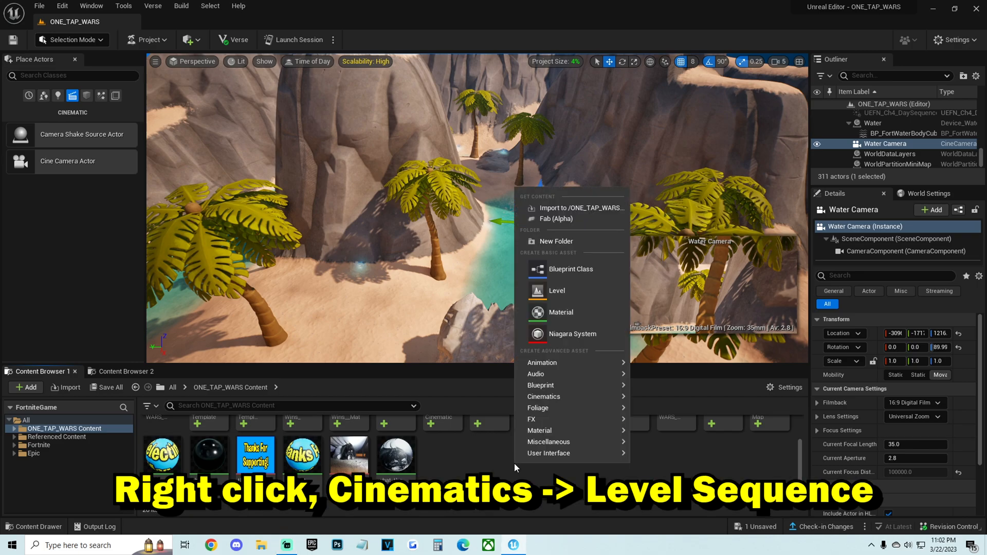
pyautogui.moveTo(543, 397)
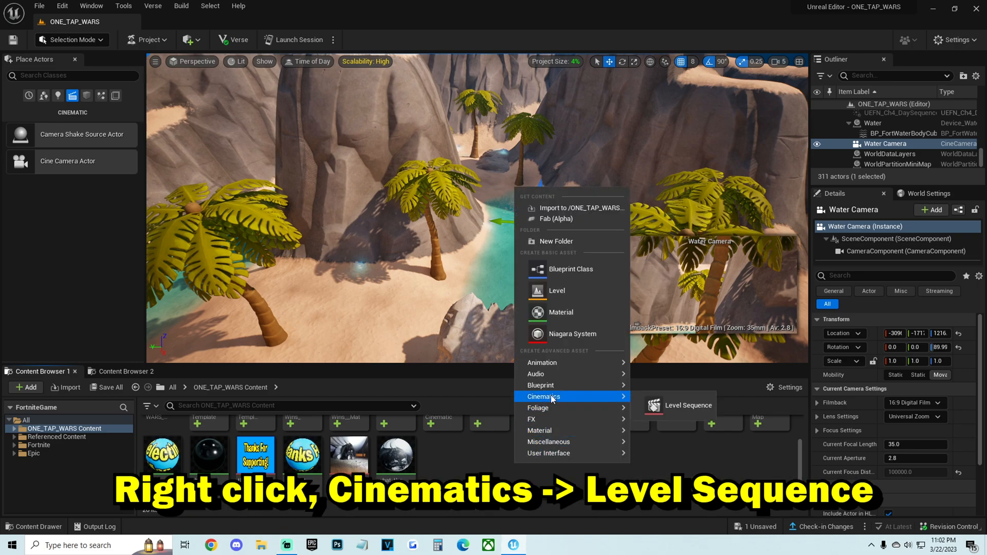
pyautogui.moveTo(668, 409)
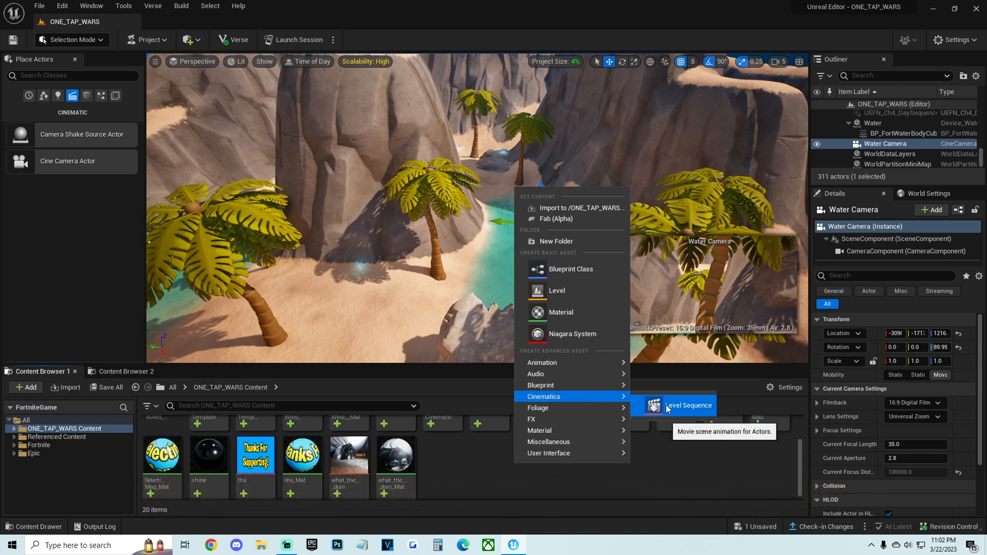
pyautogui.click(686, 405)
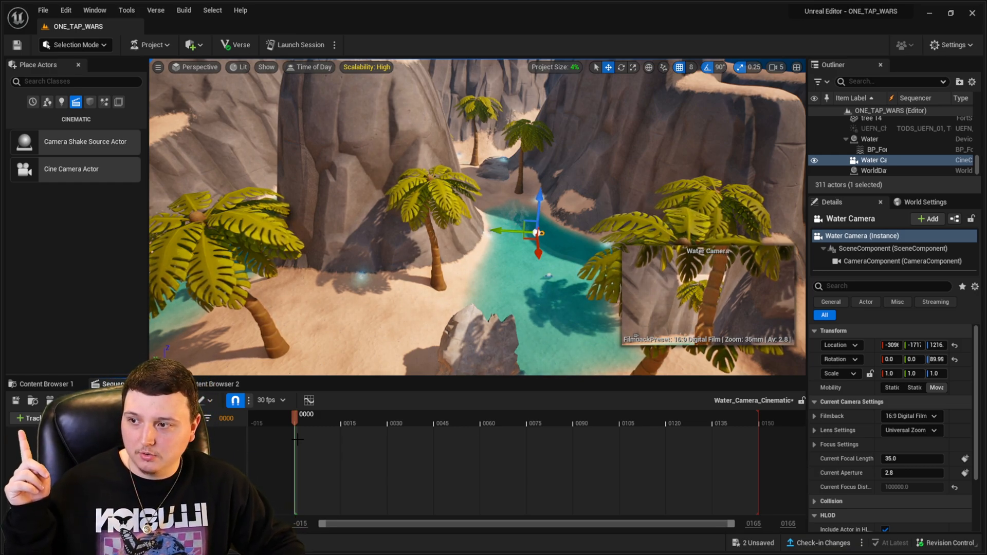
# Step: Add the Water Camera actor to the sequence via Actor To Sequencer, searching 'wate'
pyautogui.click(26, 405)
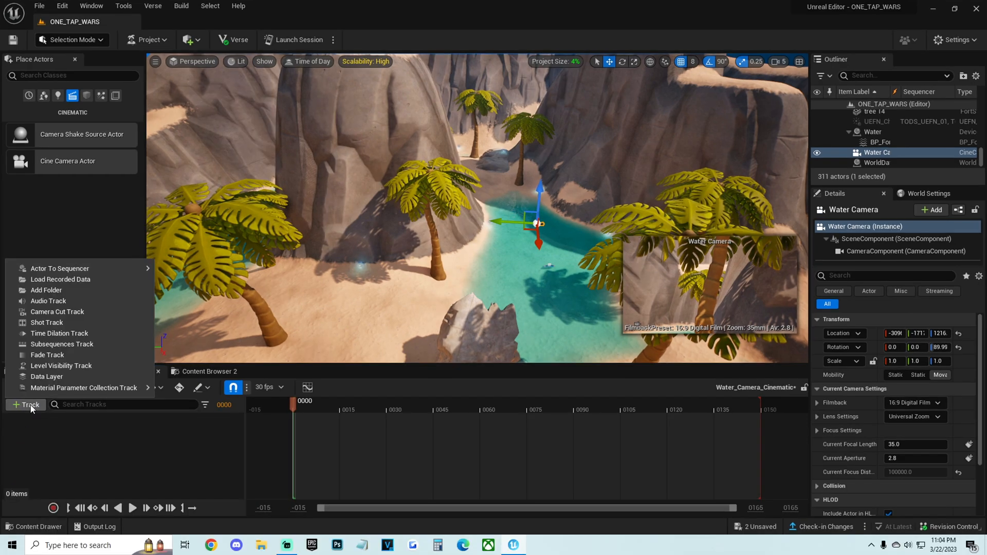
pyautogui.click(59, 268)
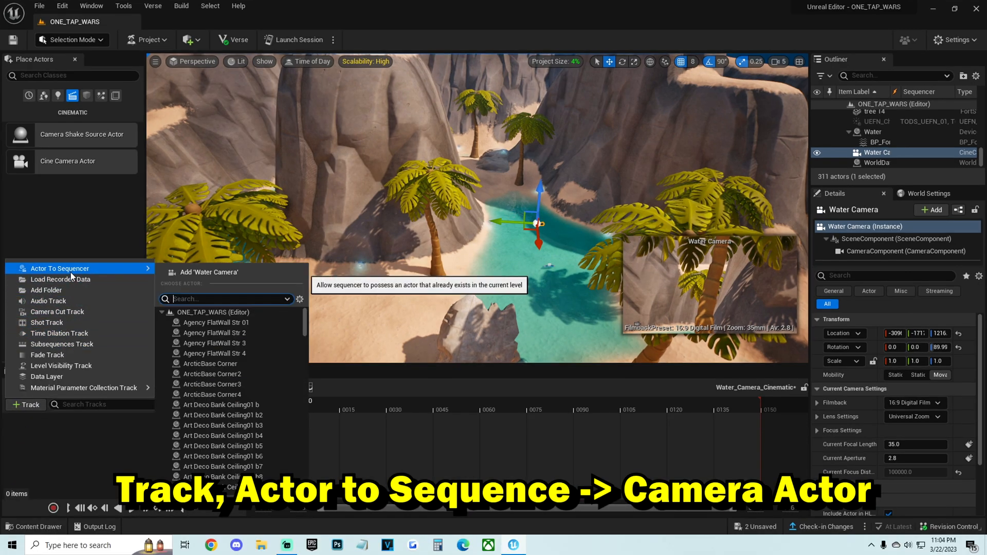
pyautogui.write('water')
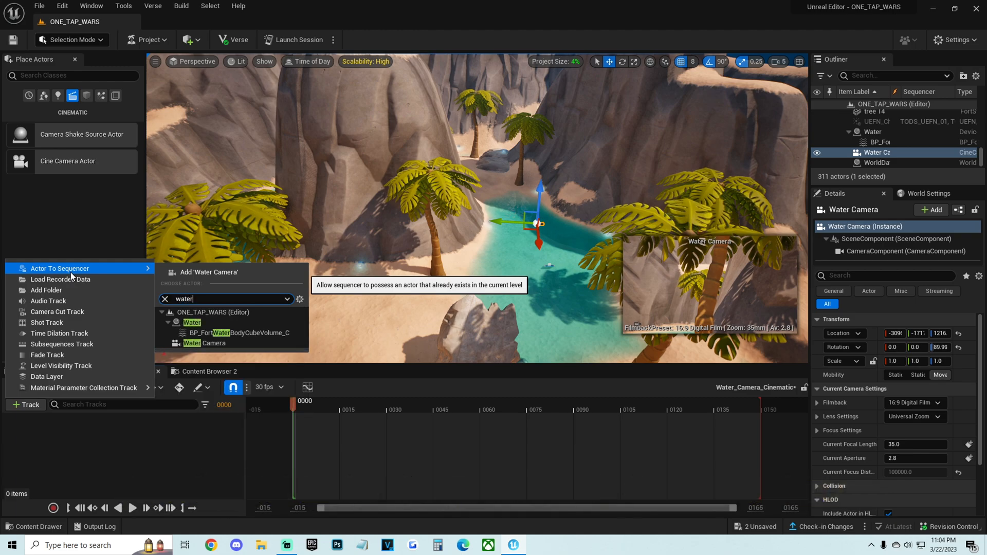
pyautogui.moveTo(234, 344)
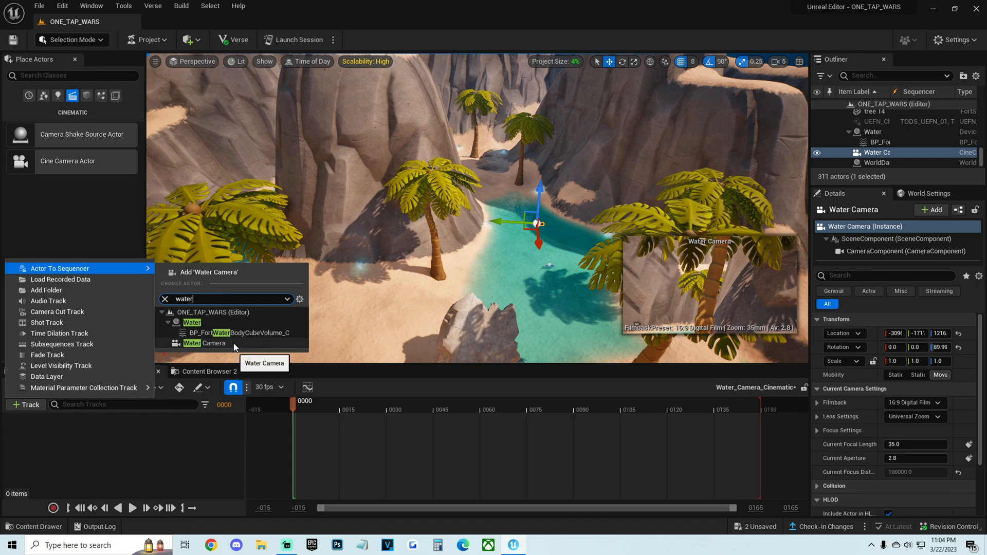
pyautogui.click(204, 344)
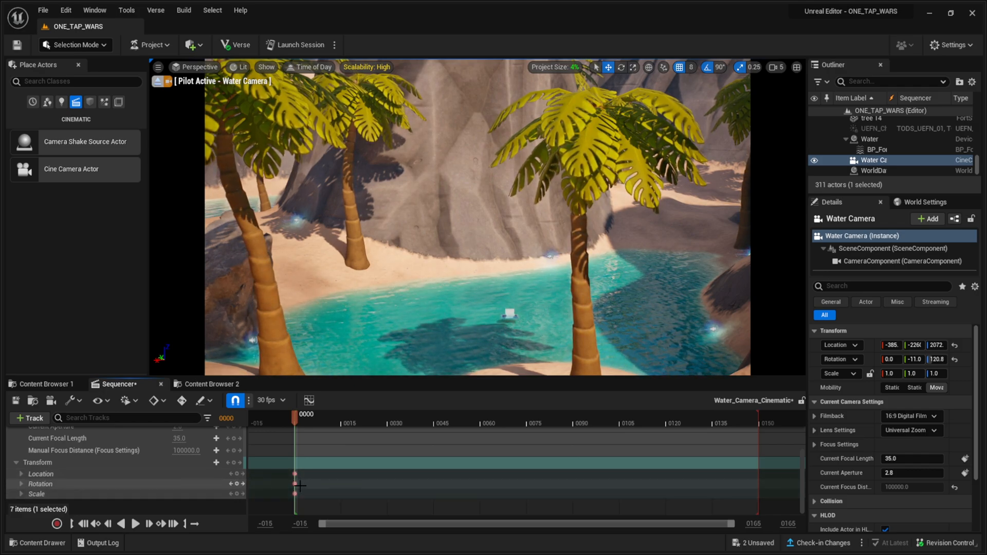
# Step: Scrub the Sequencer playhead to around frame 55 for the second camera keyframe
pyautogui.click(407, 424)
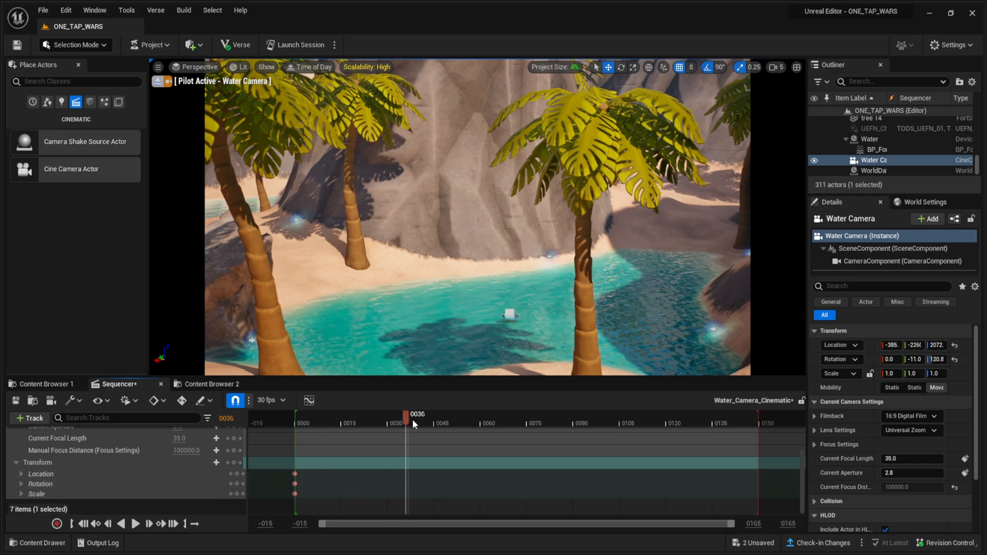
pyautogui.moveTo(408, 421); pyautogui.dragTo(465, 422)
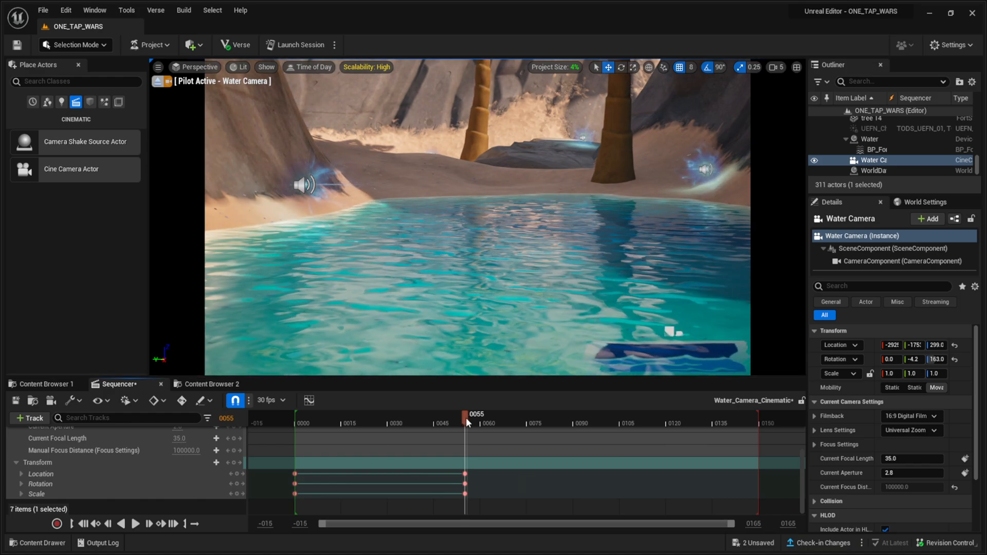
# Step: Scrub the playhead to frame 96 for the third camera position along the pool edge
pyautogui.moveTo(466, 422); pyautogui.dragTo(598, 422)
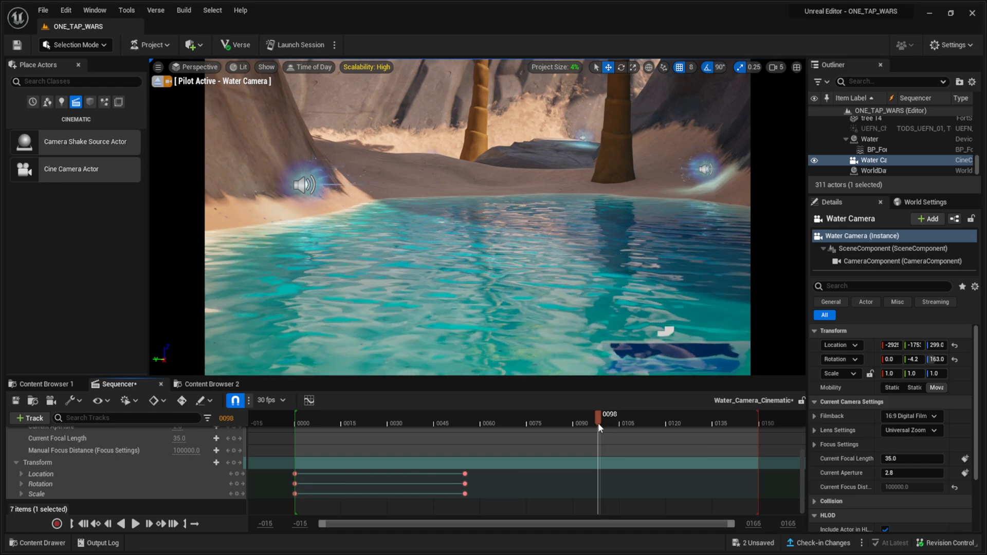
pyautogui.moveTo(598, 427); pyautogui.dragTo(592, 422)
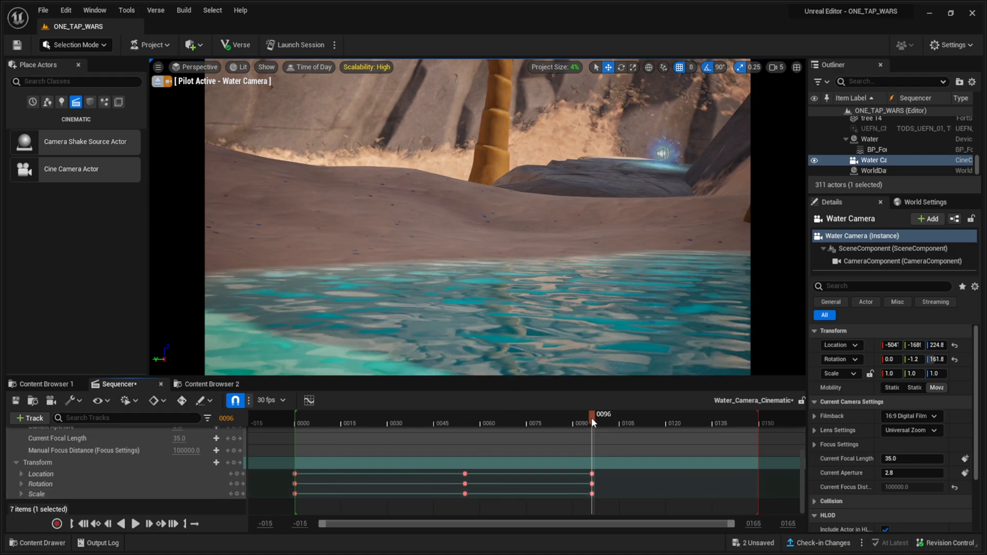
# Step: Move the playhead to frame 150 and play and pause the cinematic preview to check the shot
pyautogui.moveTo(592, 418); pyautogui.dragTo(652, 419)
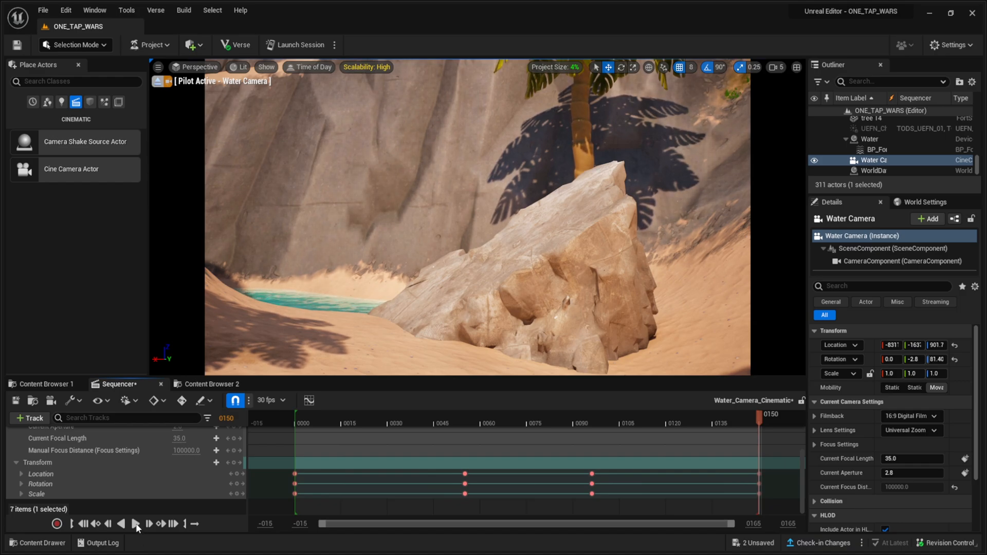
pyautogui.click(121, 524)
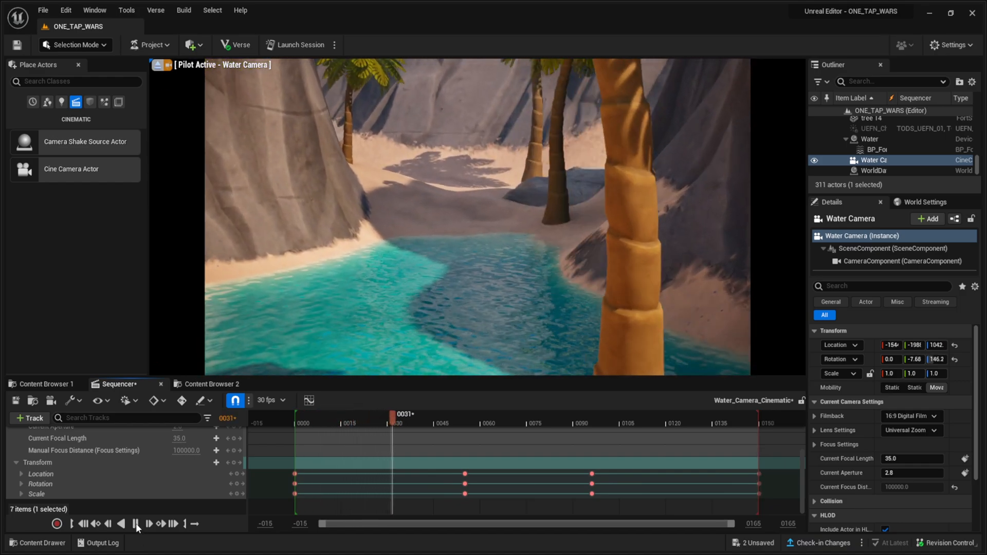
pyautogui.click(136, 523)
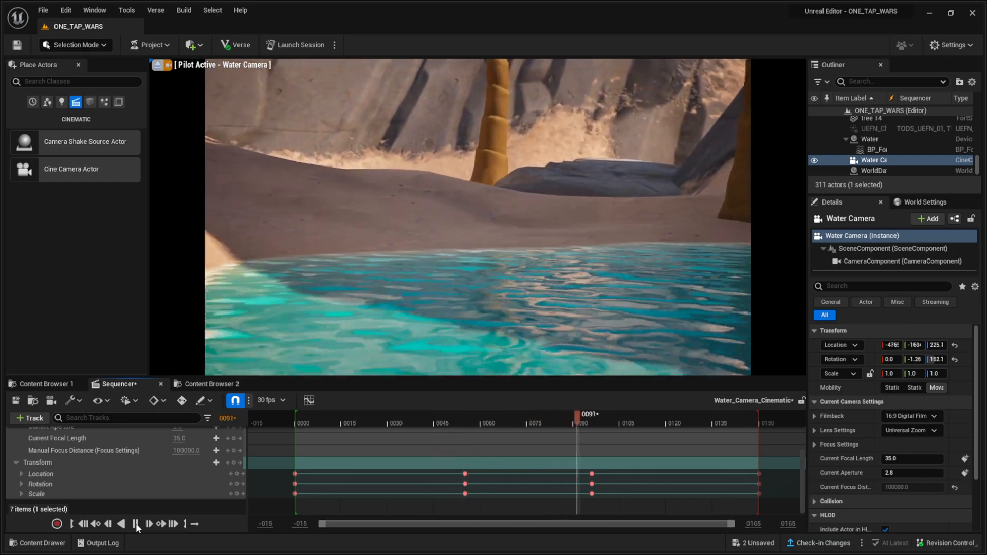
pyautogui.click(136, 523)
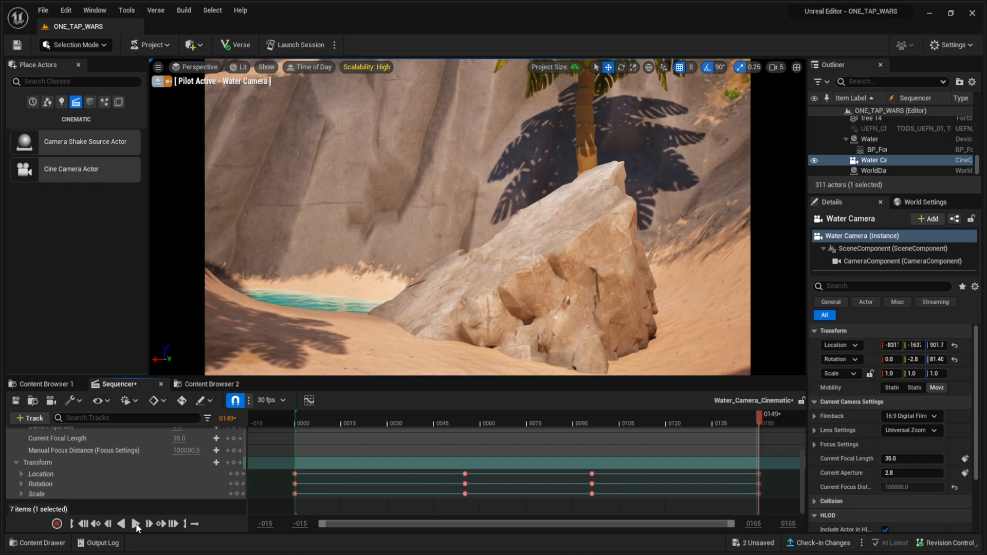
pyautogui.click(135, 523)
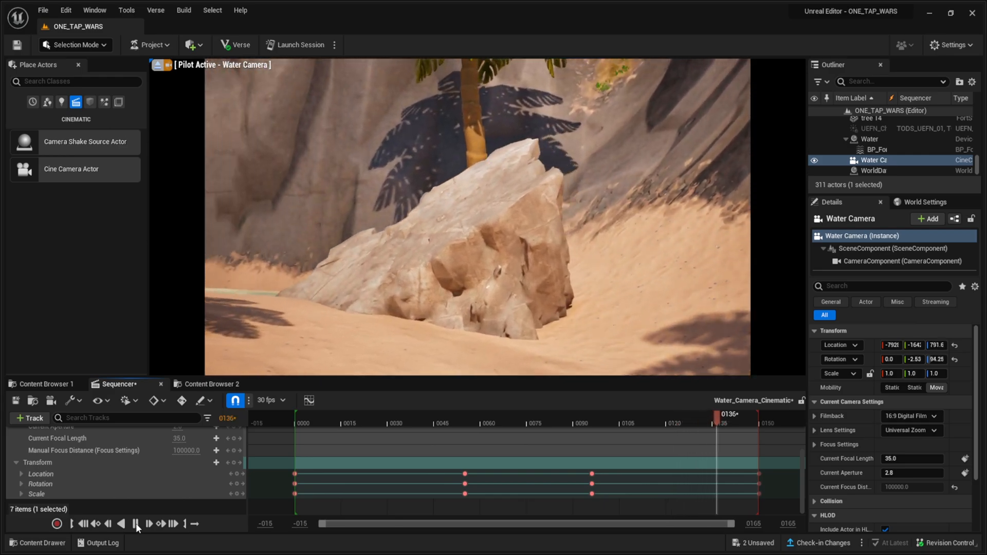
pyautogui.click(135, 523)
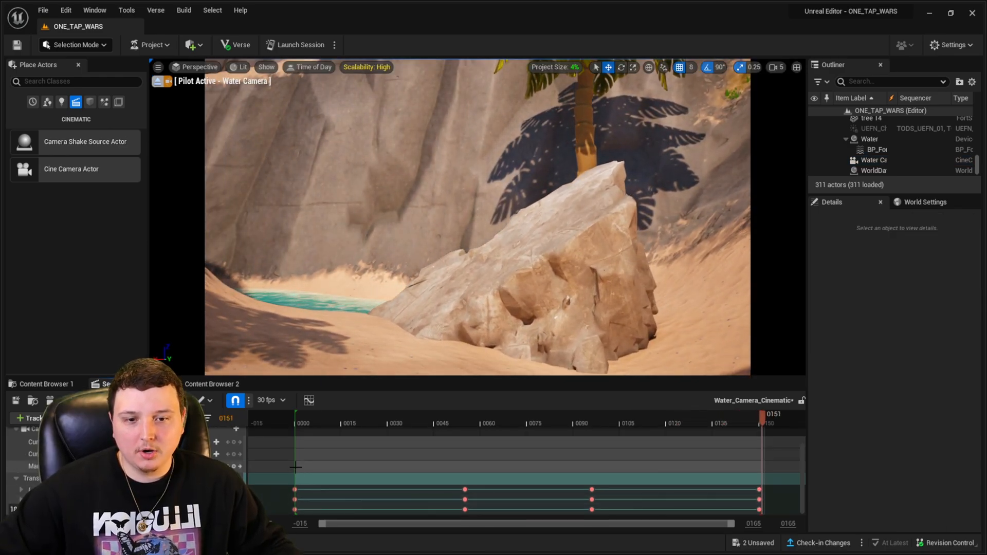
# Step: Select an item in the Outliner while browsing toward the Fortnite content folders
pyautogui.click(872, 159)
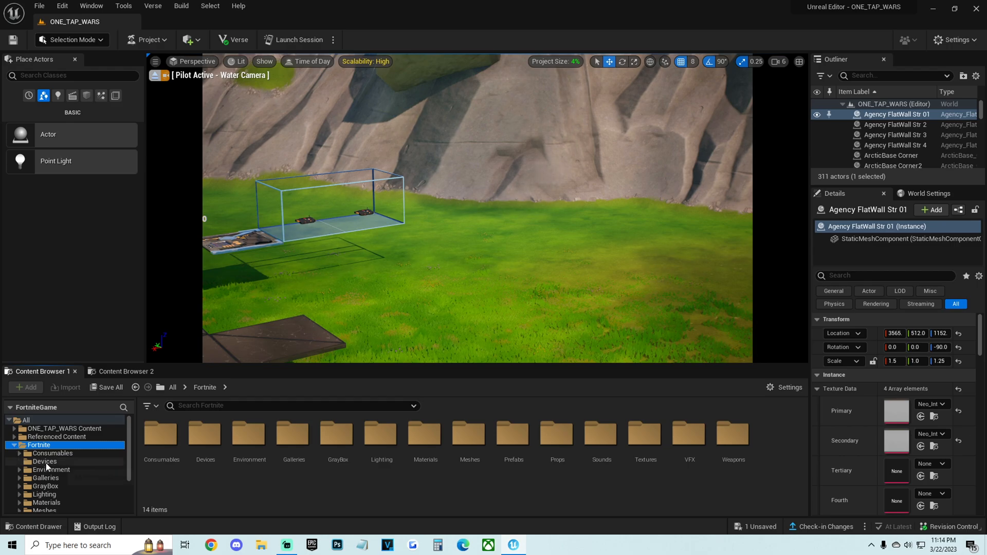
# Step: Place a Cinematic Sequence Device from the Fortnite Devices folder onto the grassy field
pyautogui.click(43, 461)
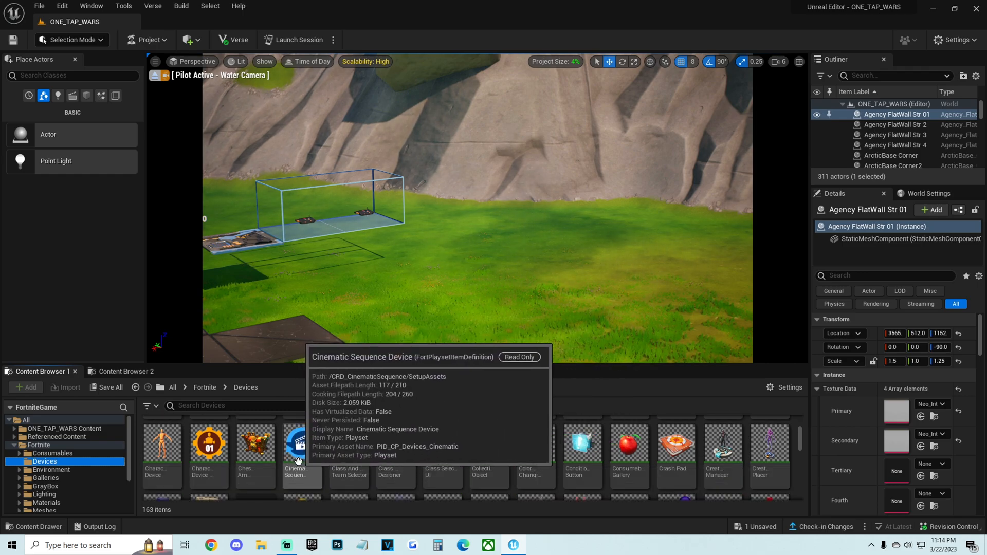
pyautogui.click(302, 444)
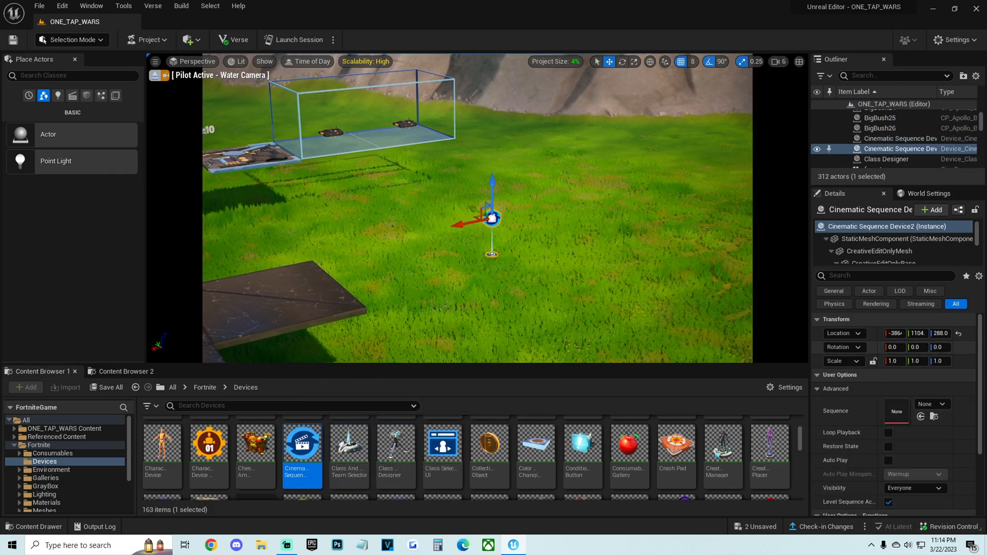
pyautogui.scroll(-3)
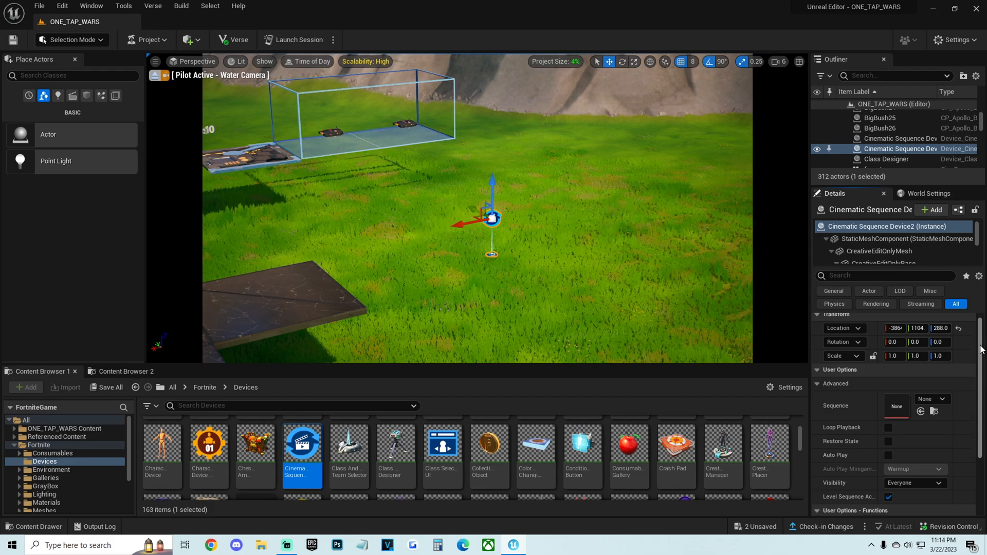
pyautogui.scroll(-3)
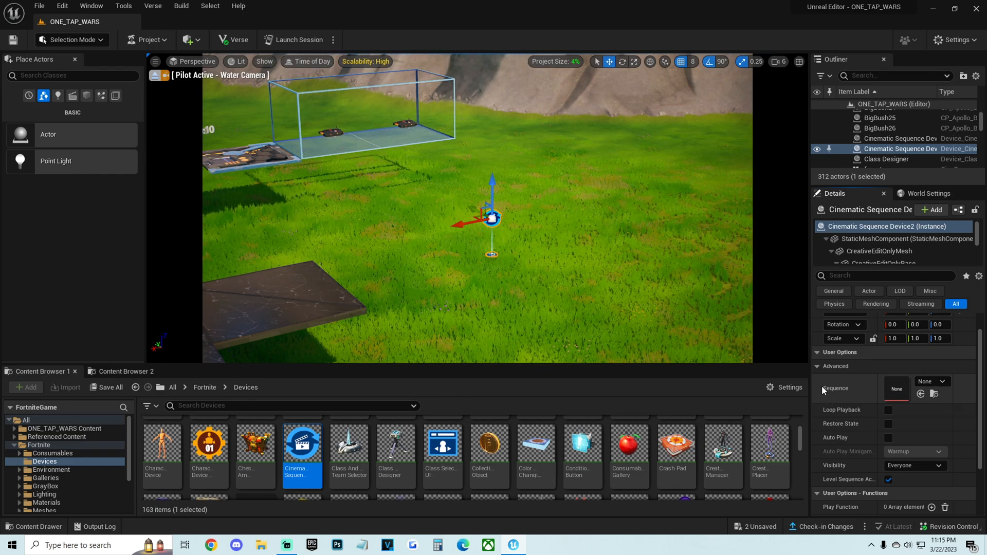
# Step: Set the device's Sequence to Water_Camera_Cinematic from the level sequence picker
pyautogui.click(944, 380)
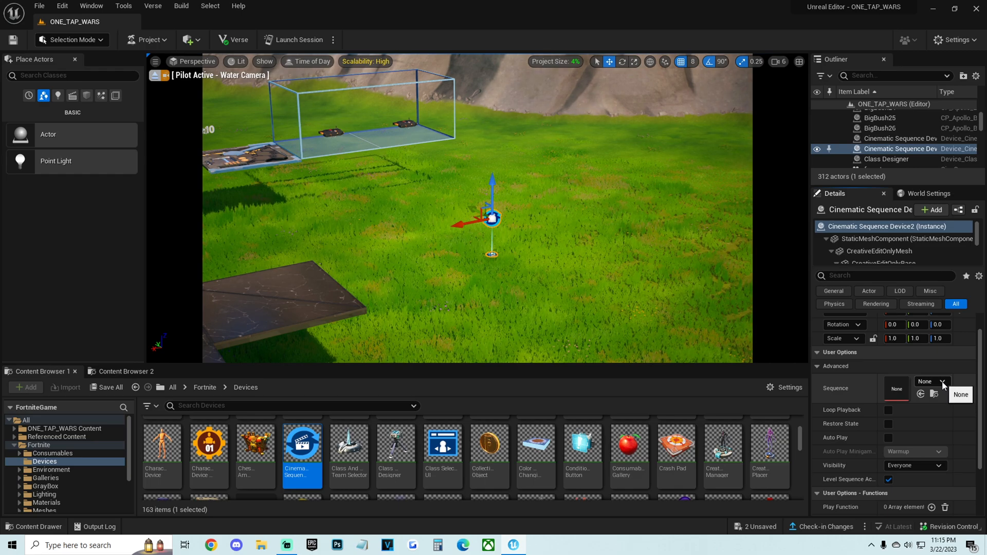
pyautogui.click(943, 382)
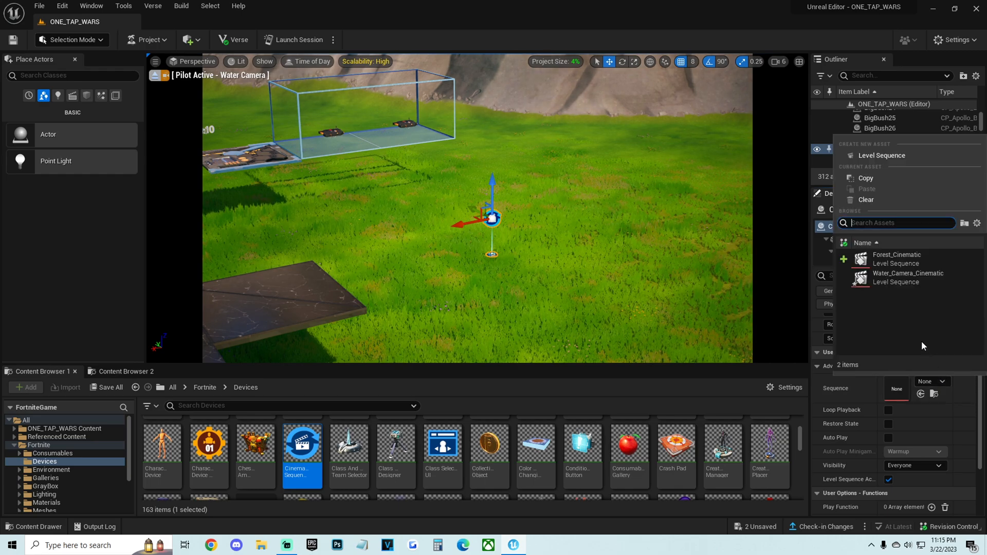
pyautogui.moveTo(896, 287)
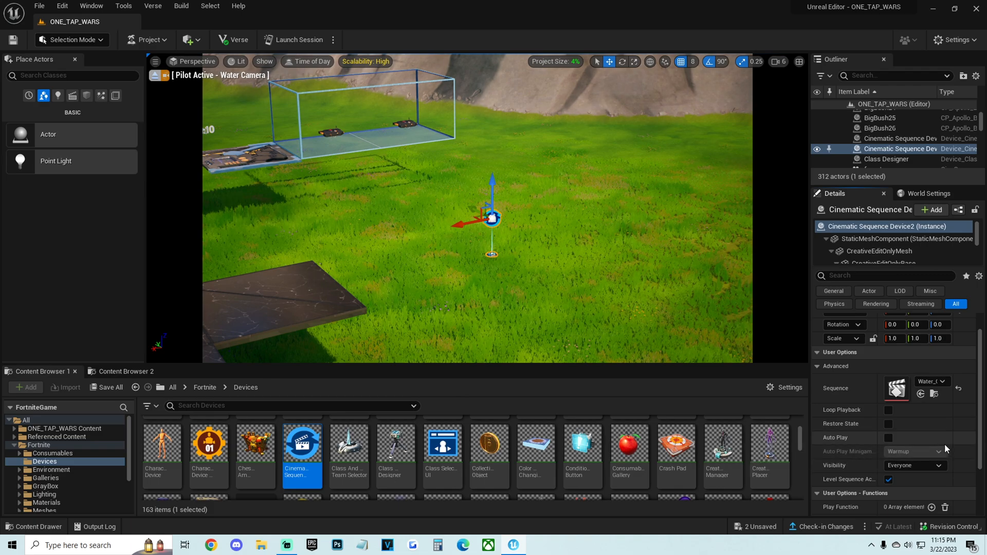
pyautogui.scroll(-3)
pyautogui.write('button')
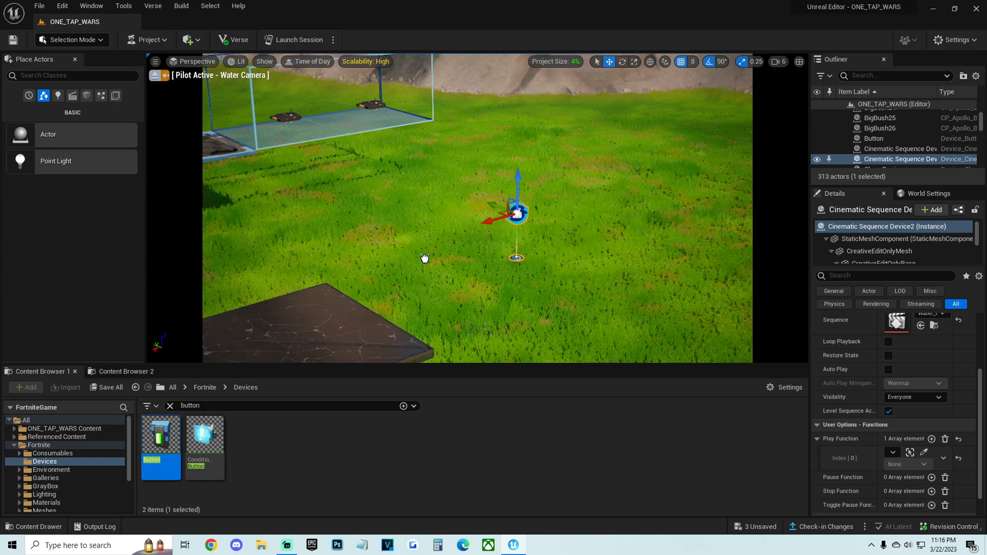
# Step: Place the Button device on the grass beside the Cinematic Sequence Device
pyautogui.click(874, 138)
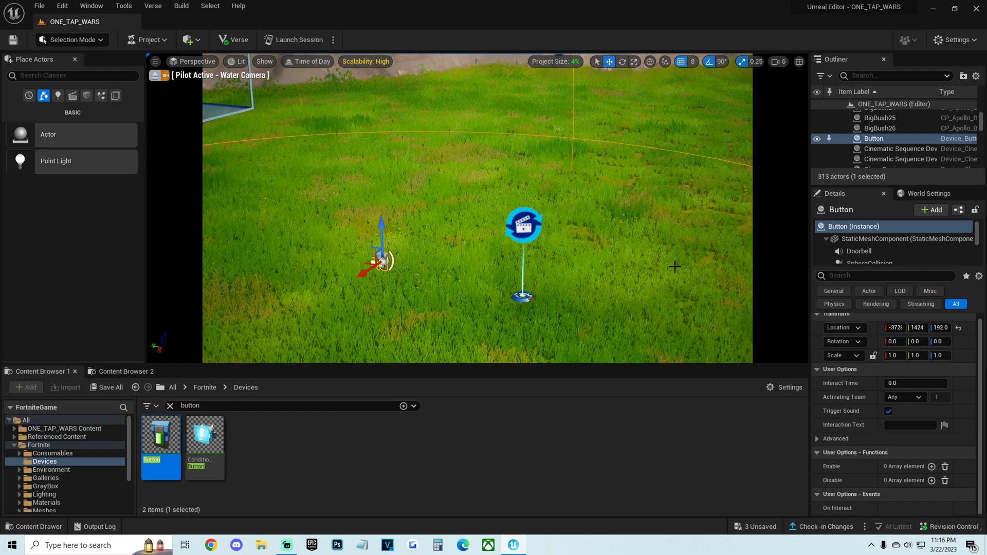
# Step: Bind the Cinematic Sequence Device's Play function to the Button's On Interact event
pyautogui.click(901, 158)
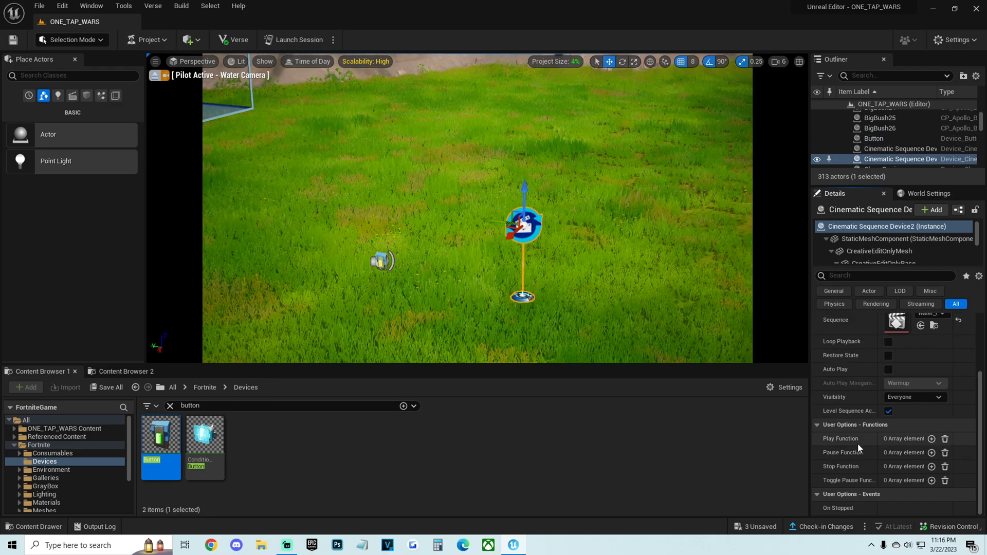
pyautogui.click(932, 438)
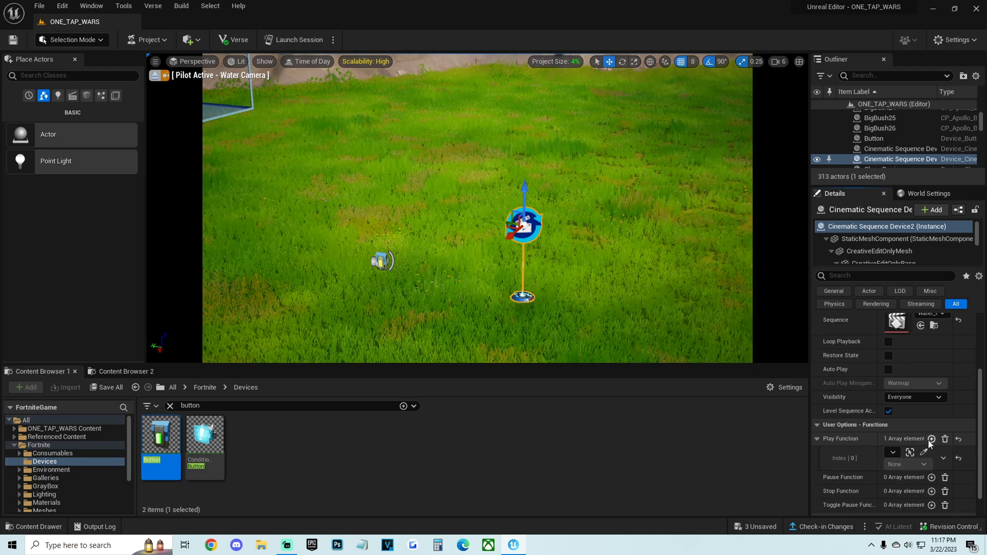
pyautogui.moveTo(924, 453)
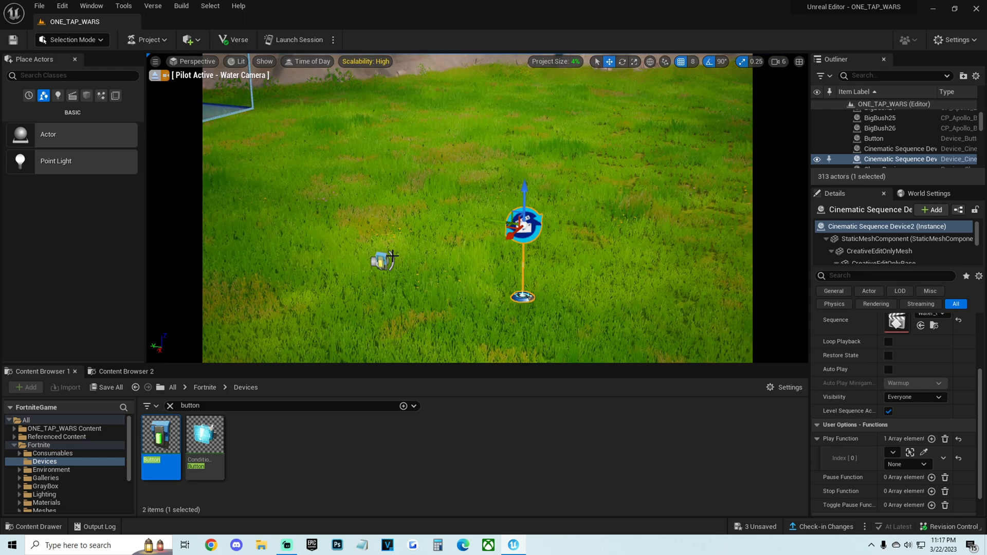
pyautogui.moveTo(925, 452)
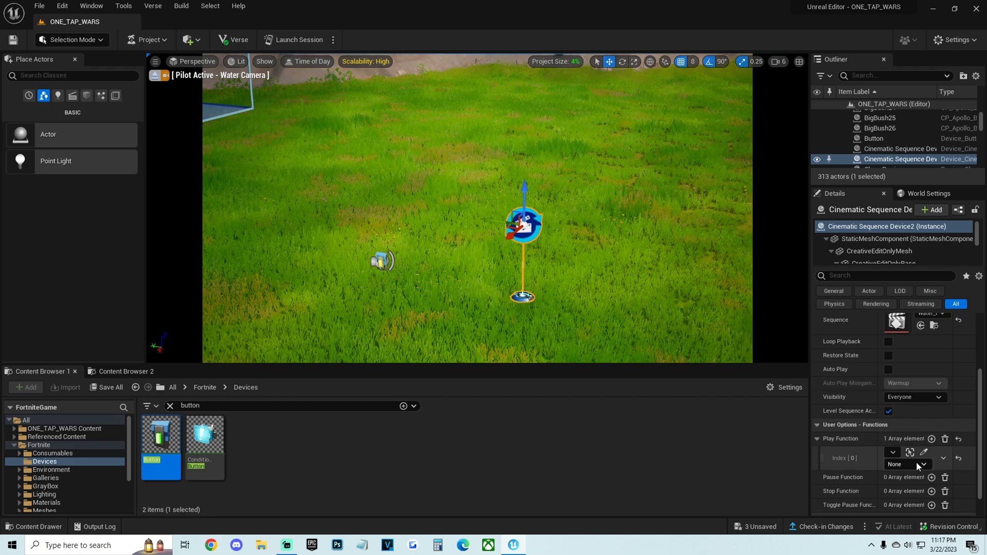
pyautogui.click(925, 464)
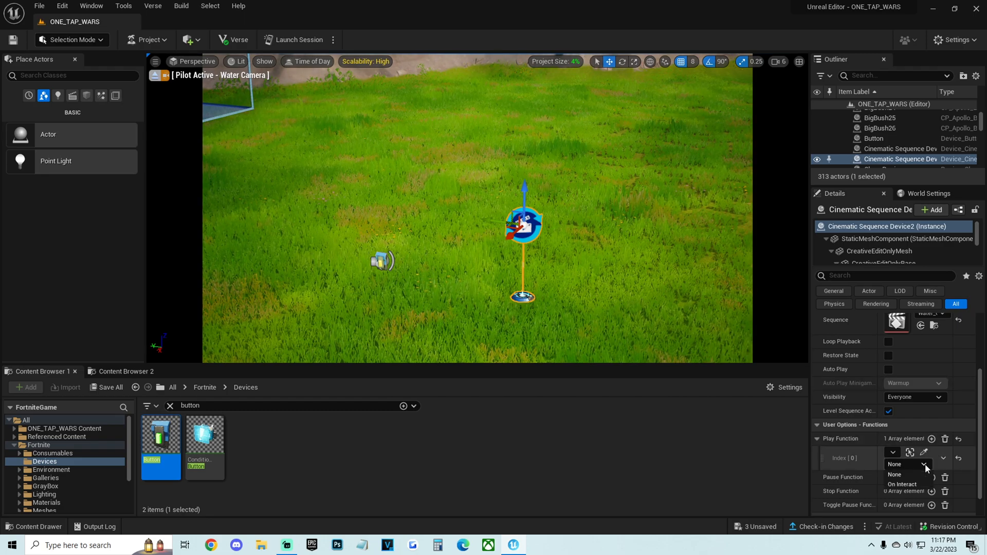
pyautogui.moveTo(906, 485)
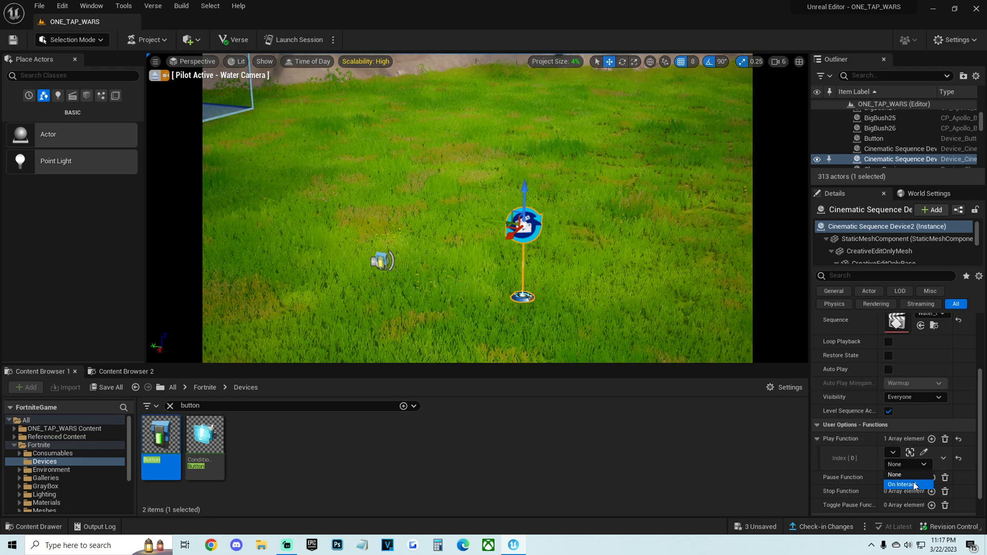
pyautogui.click(907, 484)
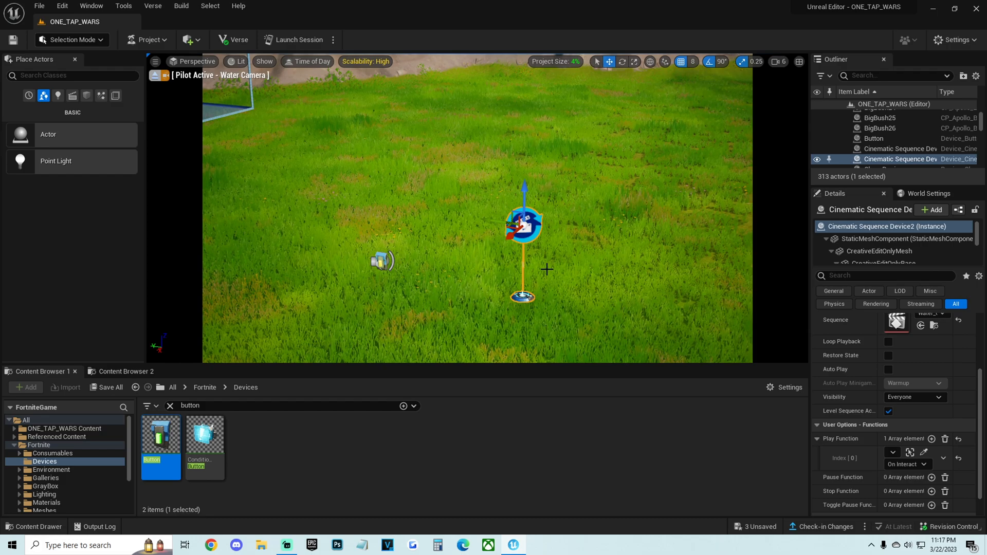